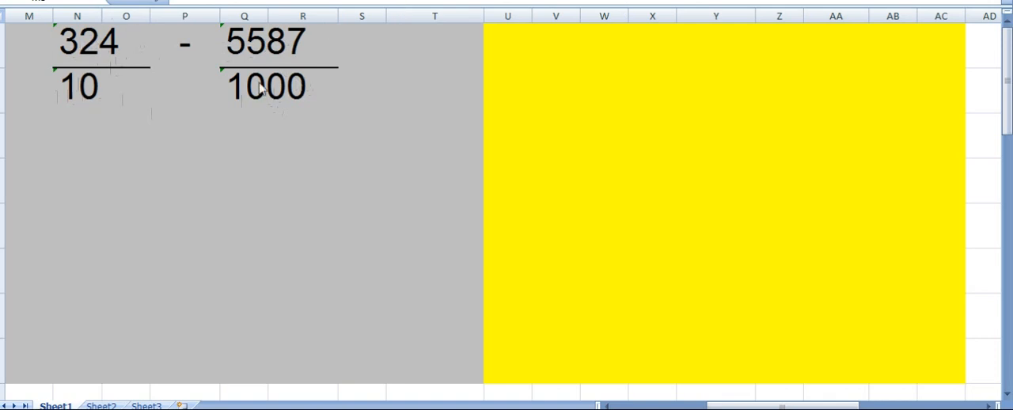
mouse_move(91, 99)
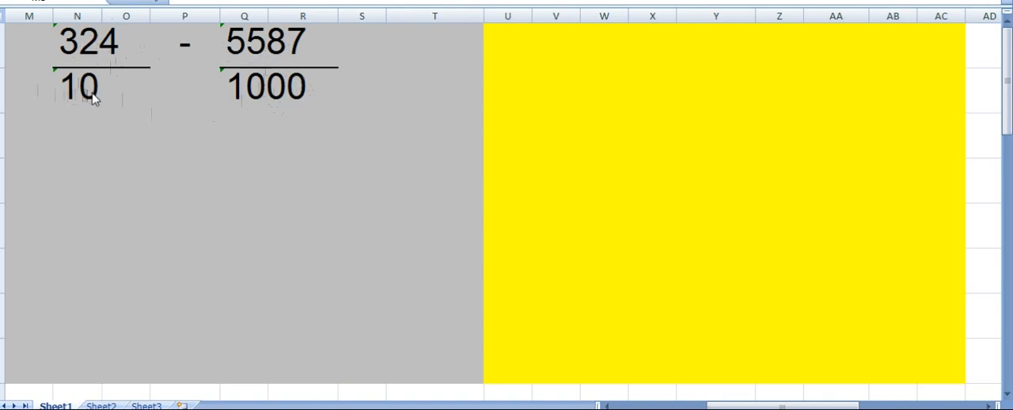
mouse_move(105, 50)
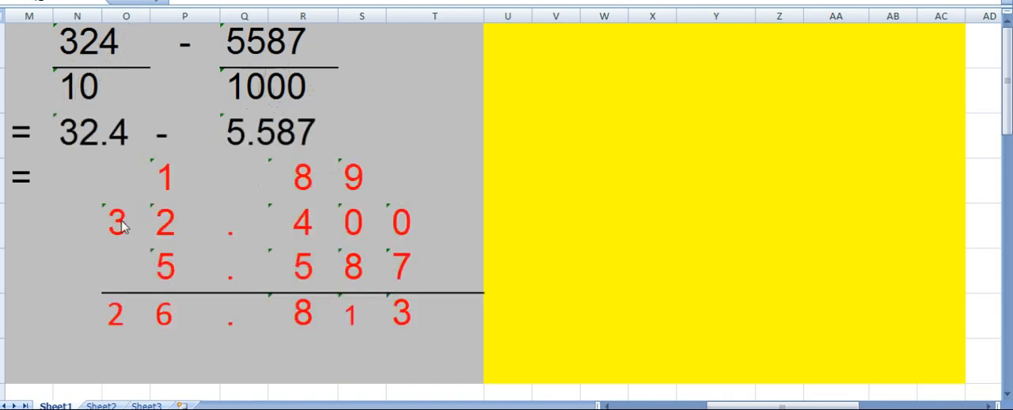
mouse_move(241, 228)
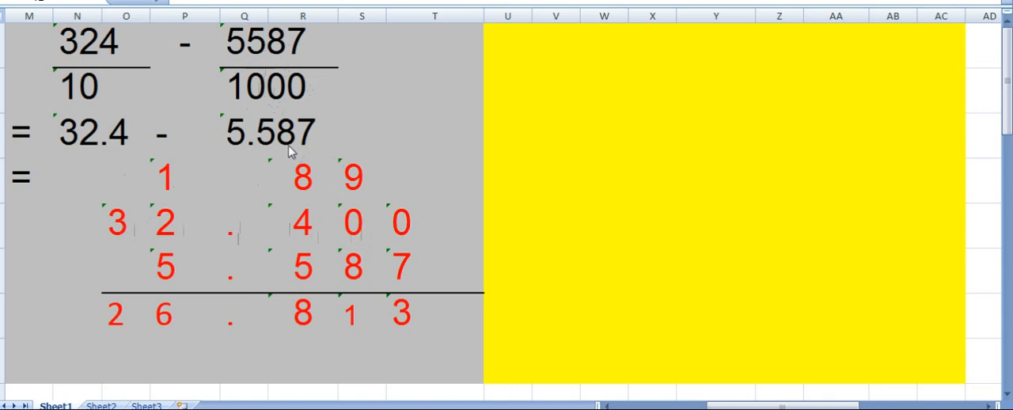
mouse_move(303, 136)
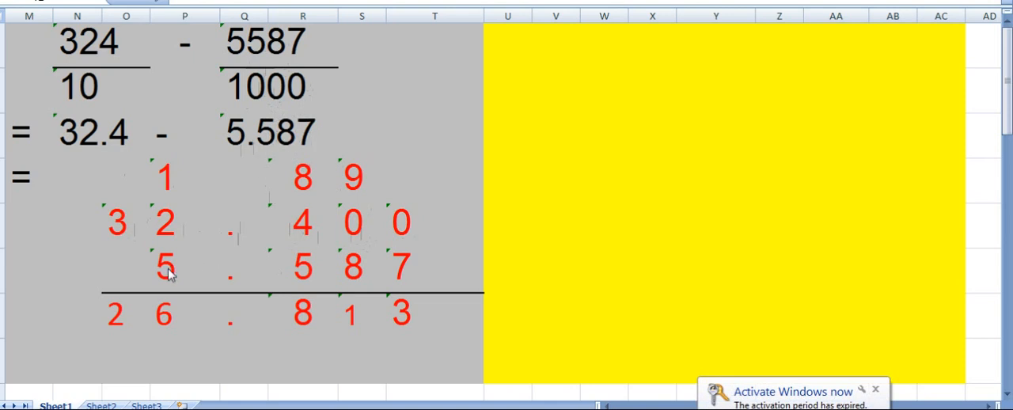
mouse_move(308, 267)
text(-)
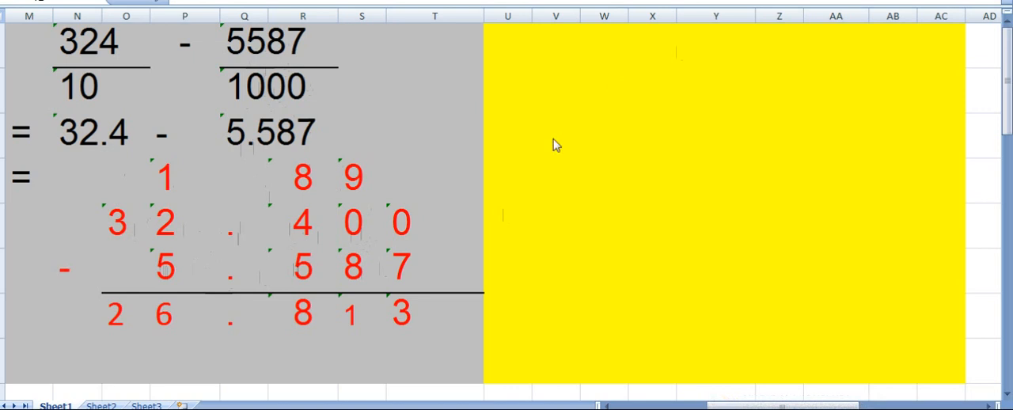
mouse_move(359, 232)
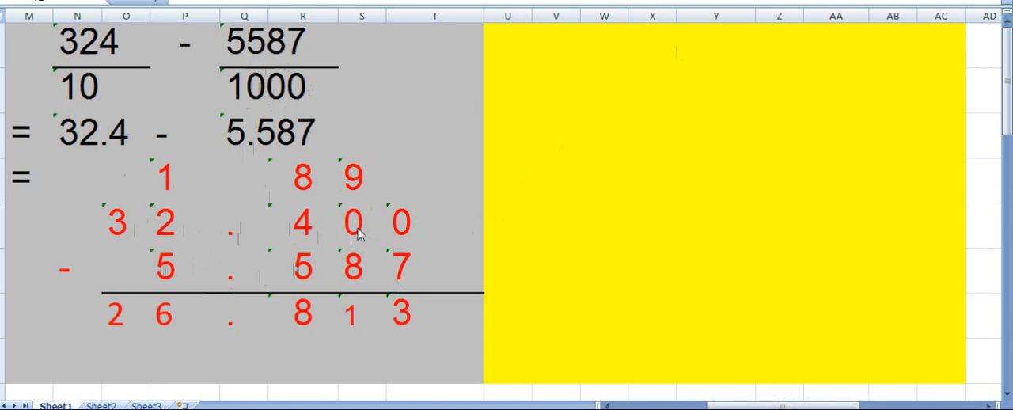
mouse_move(372, 267)
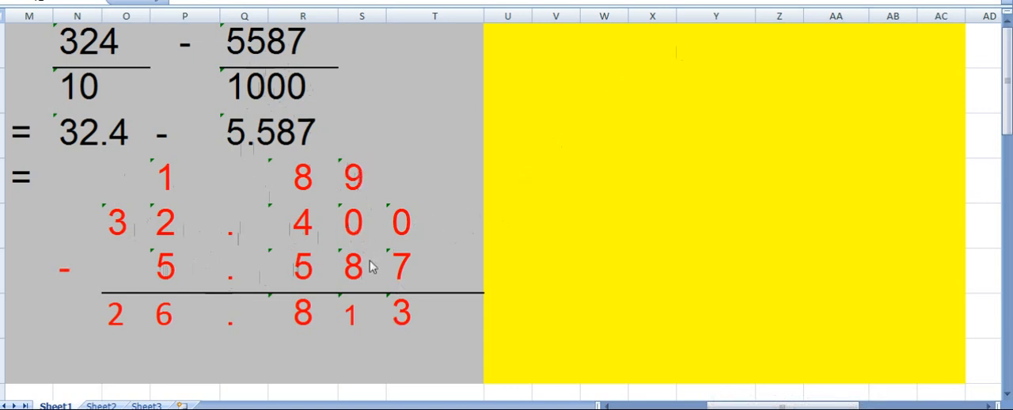
mouse_move(303, 226)
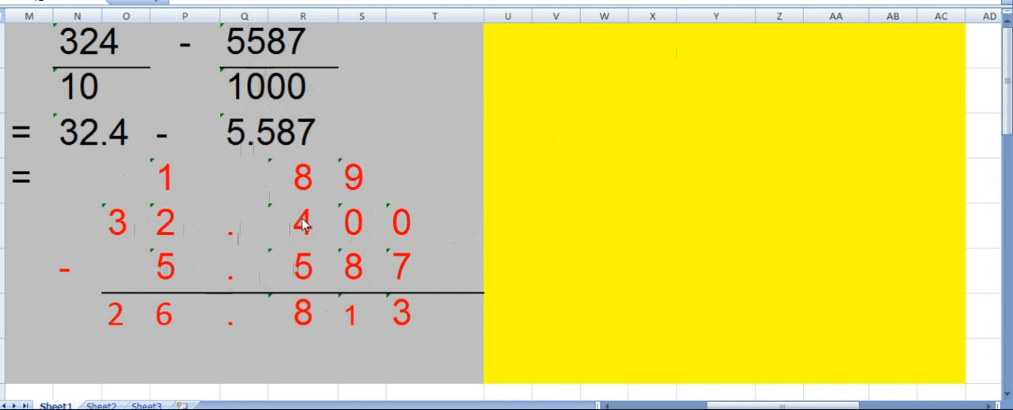
mouse_move(305, 178)
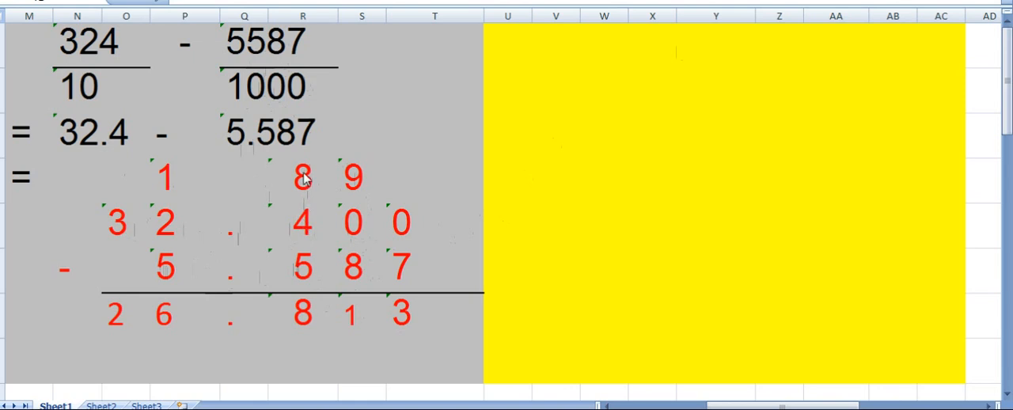
mouse_move(307, 269)
text(3)
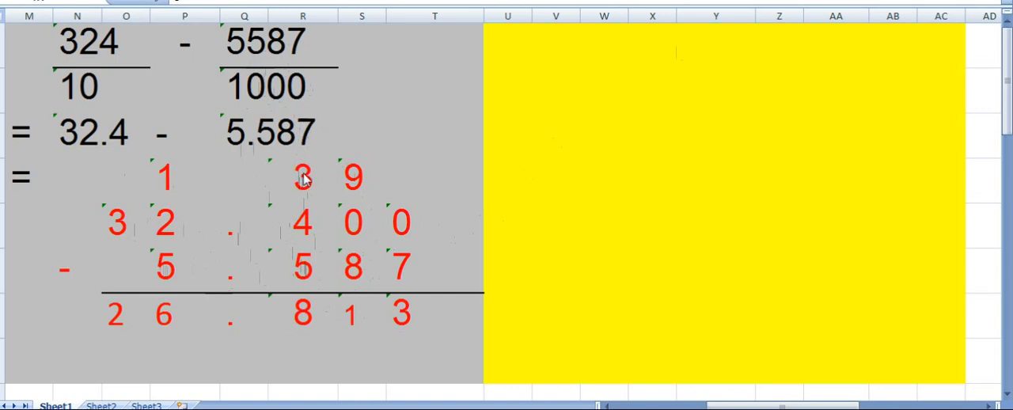
mouse_move(220, 262)
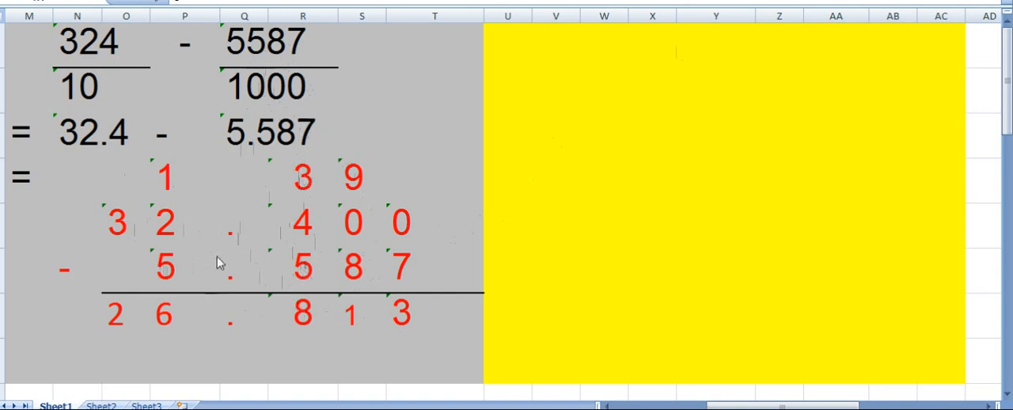
mouse_move(172, 175)
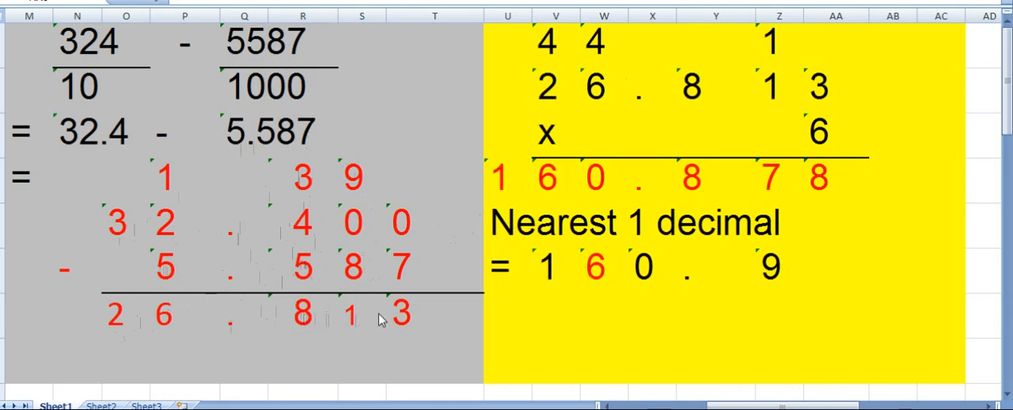
mouse_move(902, 149)
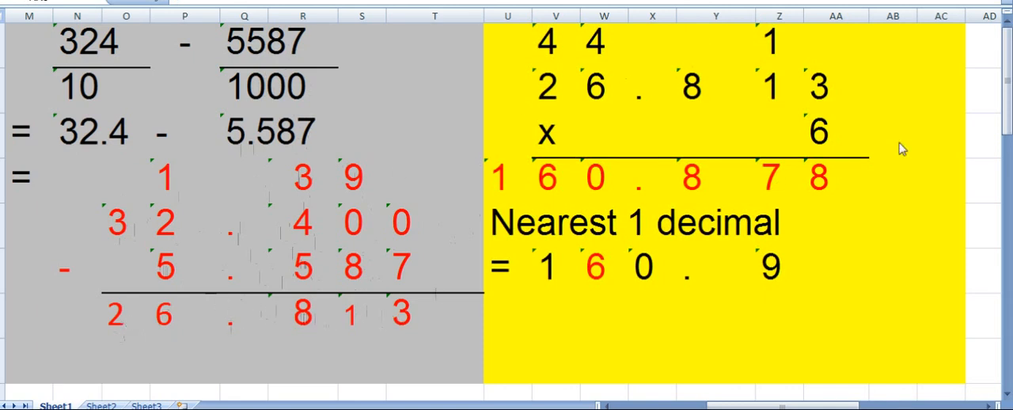
mouse_move(576, 95)
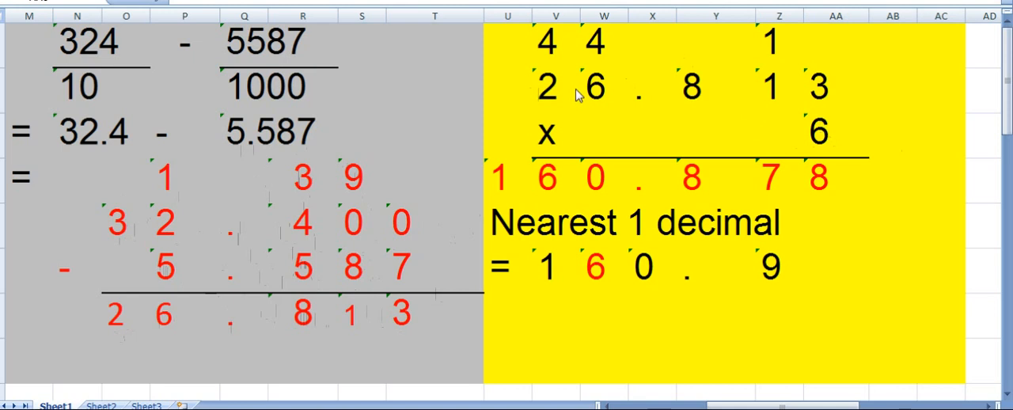
mouse_move(823, 135)
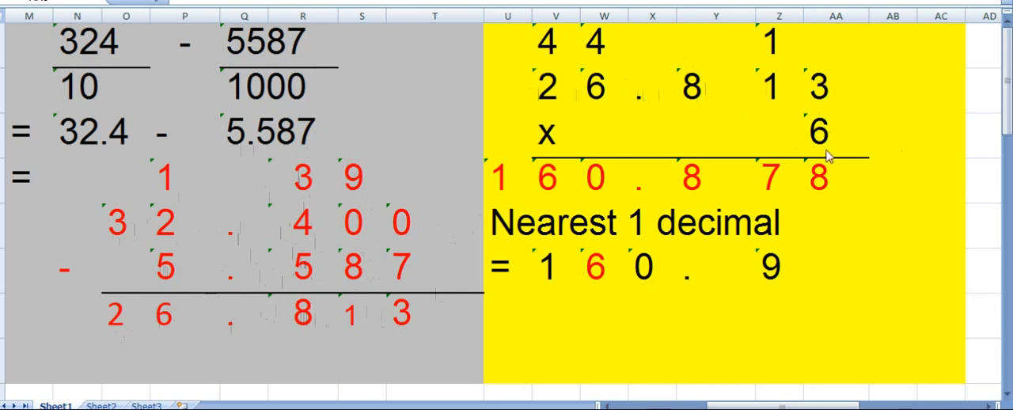
mouse_move(772, 196)
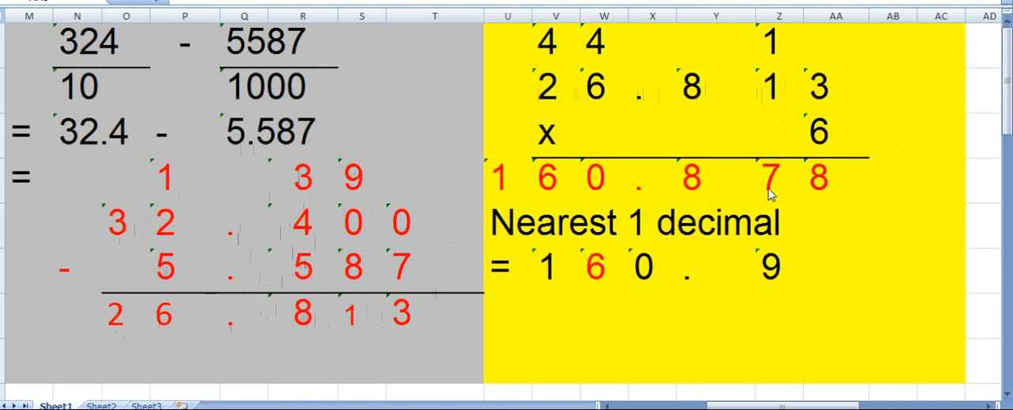
mouse_move(680, 164)
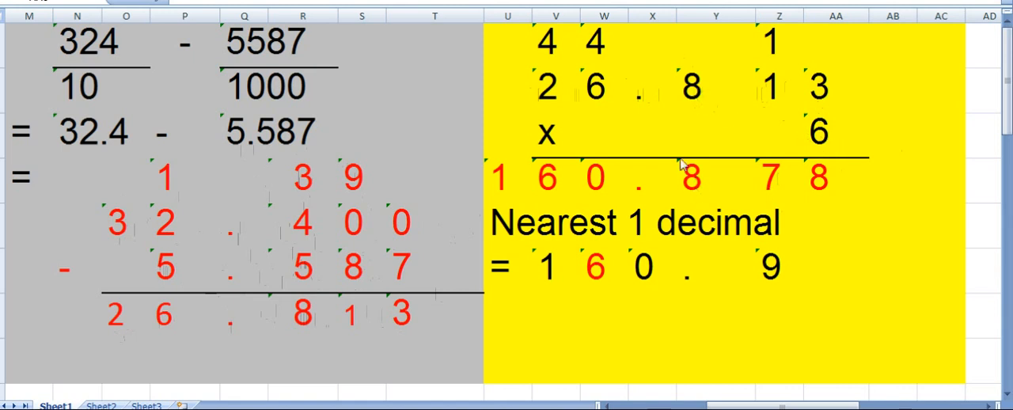
mouse_move(593, 38)
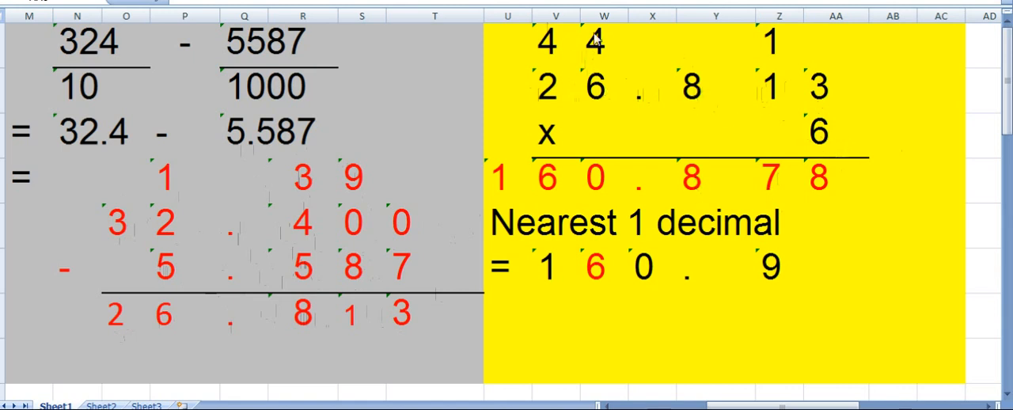
mouse_move(846, 164)
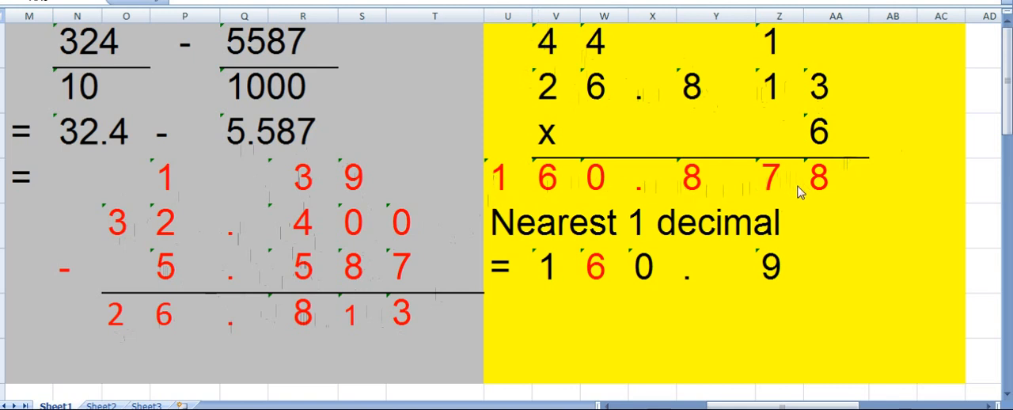
mouse_move(629, 200)
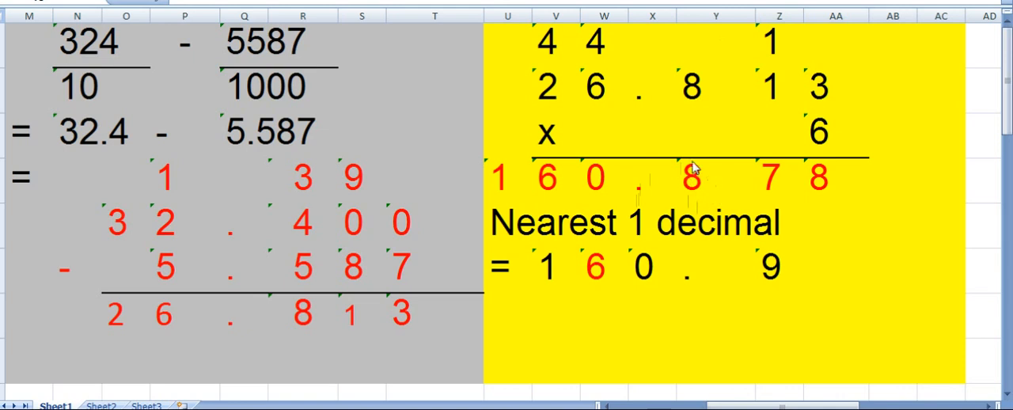
mouse_move(738, 161)
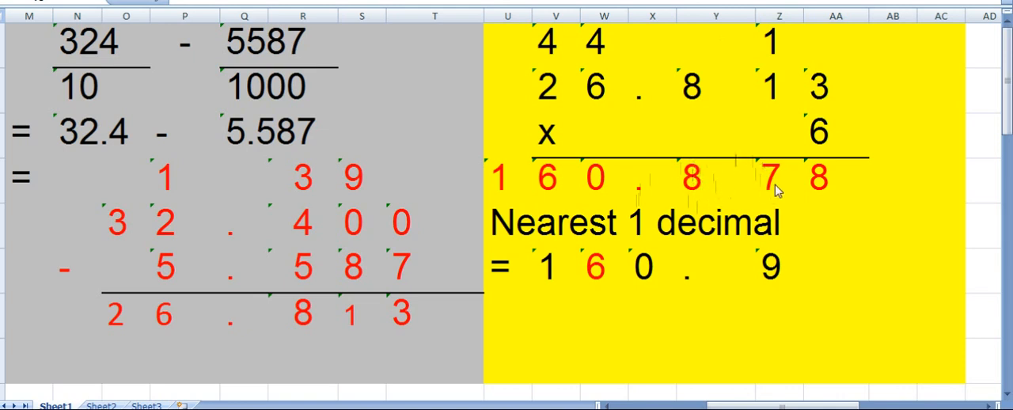
mouse_move(704, 196)
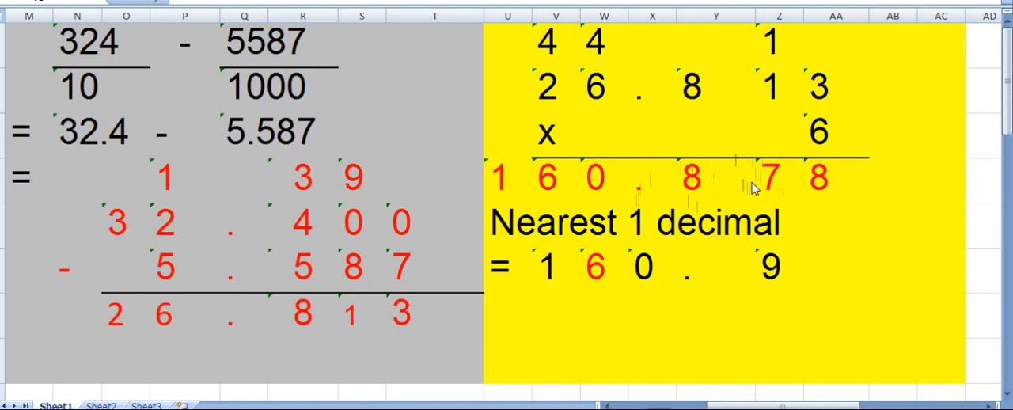
mouse_move(689, 192)
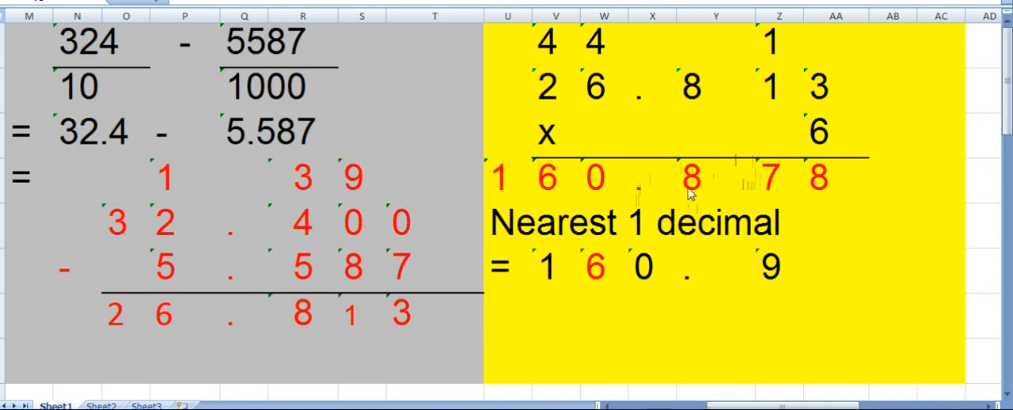